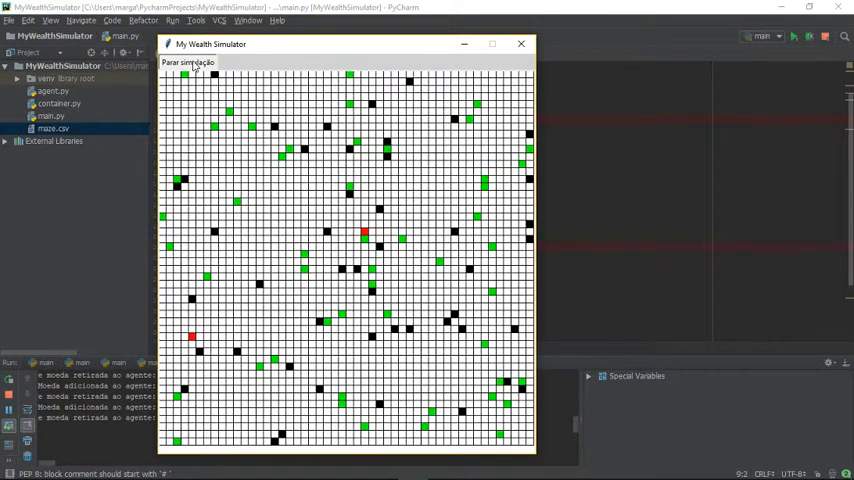
Step: Stop the running wealth simulation with 'Parar simulação'
{"action": "left_click", "coordinate": [525, 44]}
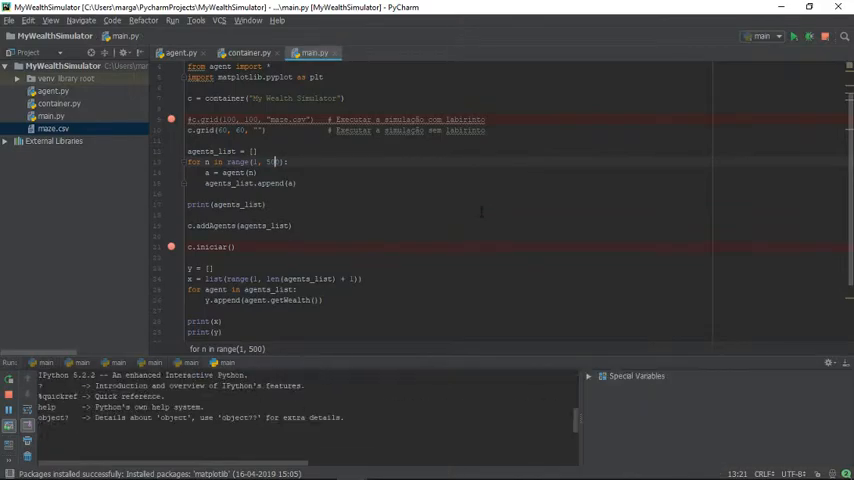
Step: Switch main.py to the 100×100 maze.csv grid with 10 agents and run it
{"action": "left_click", "coordinate": [789, 37]}
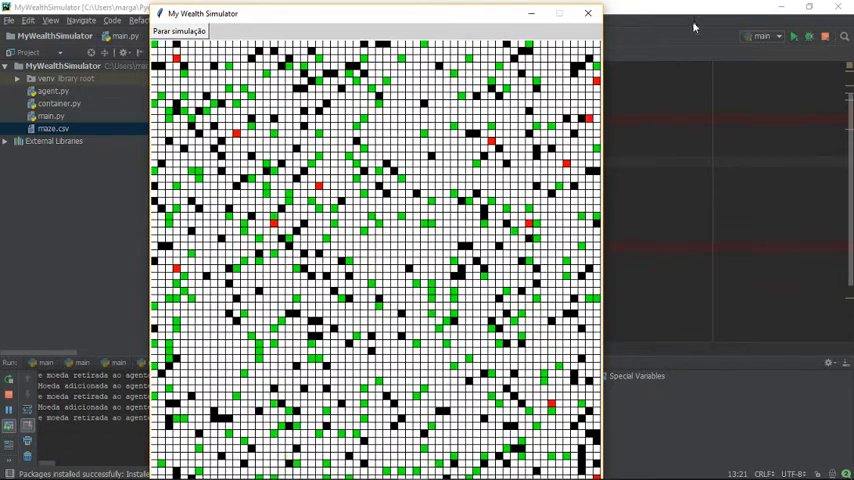
{"action": "left_click", "coordinate": [587, 14]}
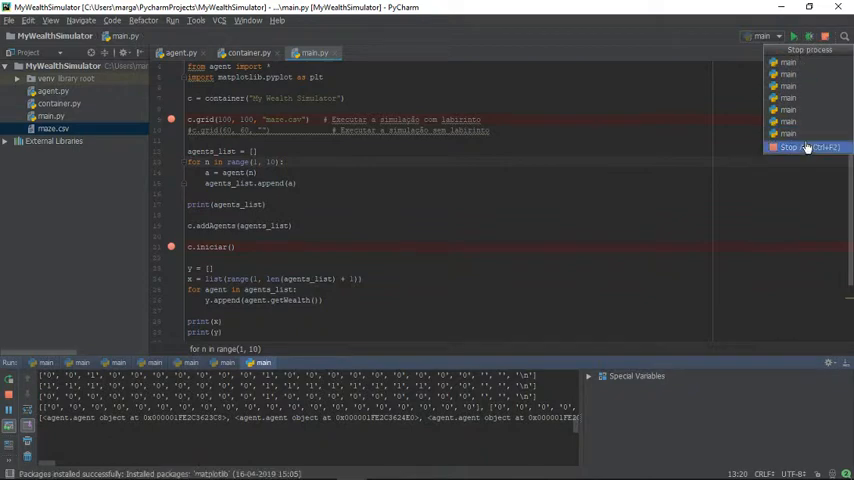
Step: Stop all running simulation processes and launch a fresh run
{"action": "left_click", "coordinate": [792, 149]}
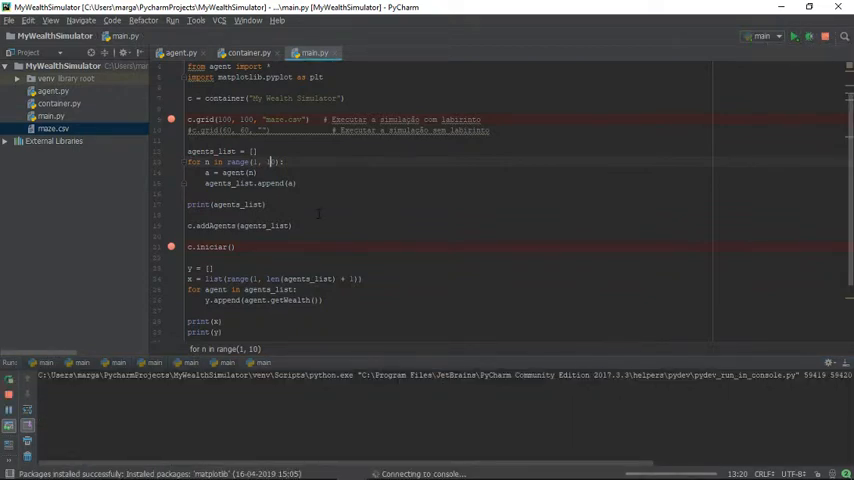
{"action": "left_click", "coordinate": [793, 37]}
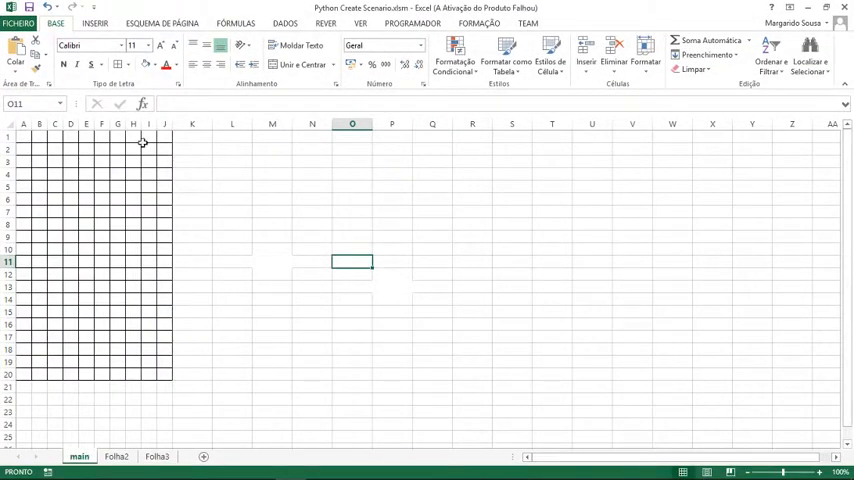
{"action": "mouse_move", "coordinate": [107, 186]}
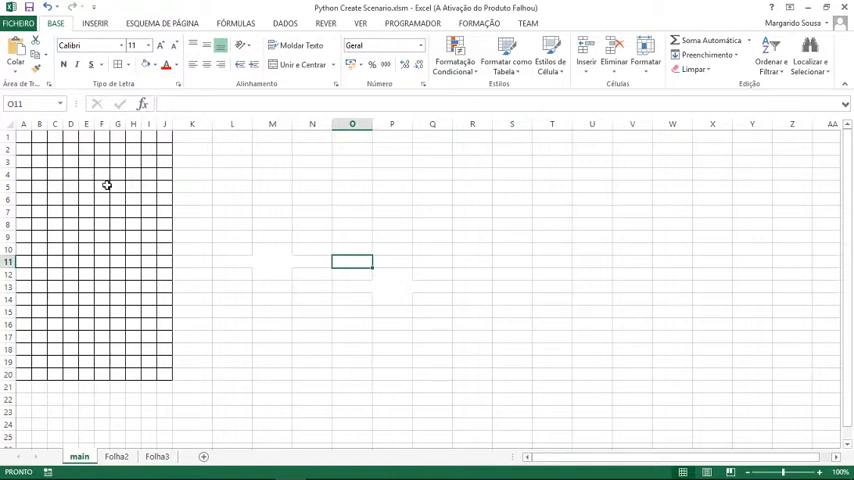
Step: Fill cells C3 to C13 black as the first maze wall
{"action": "left_click_drag", "start_coordinate": [54, 162], "coordinate": [54, 287]}
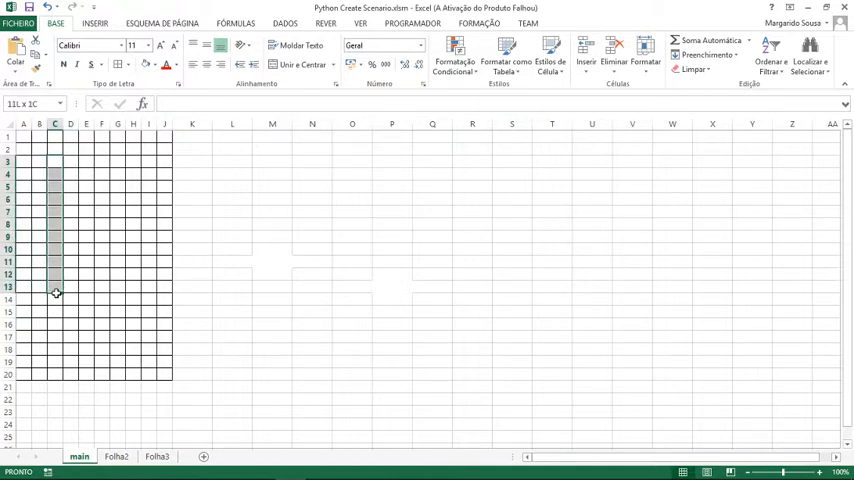
{"action": "left_click", "coordinate": [163, 77]}
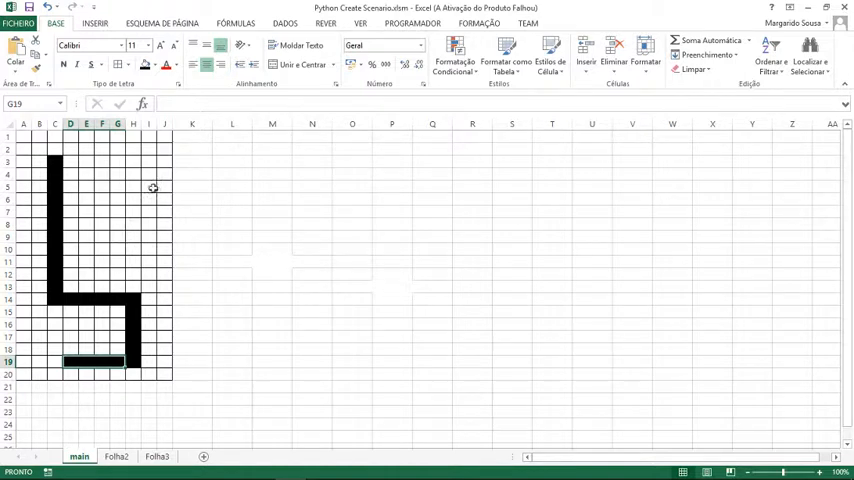
Step: Generate the zero-filled 10 by 20 grid from sheet Folha2's Gerar button
{"action": "left_click", "coordinate": [111, 456]}
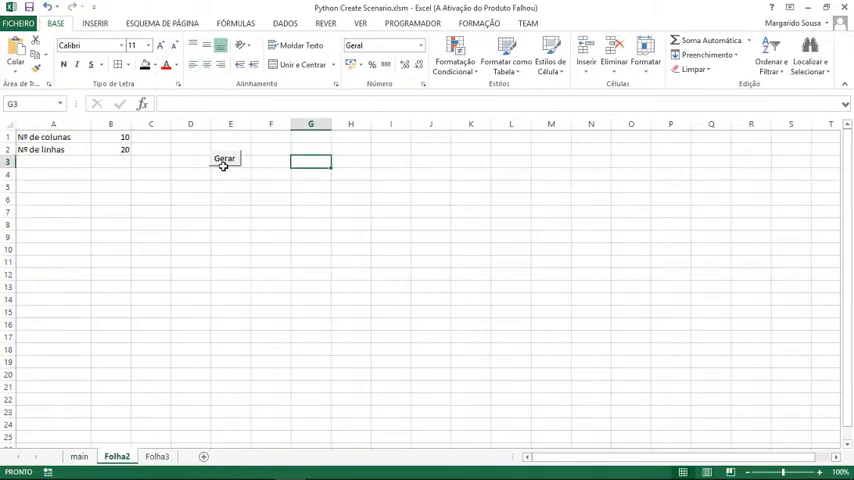
{"action": "left_click", "coordinate": [224, 159]}
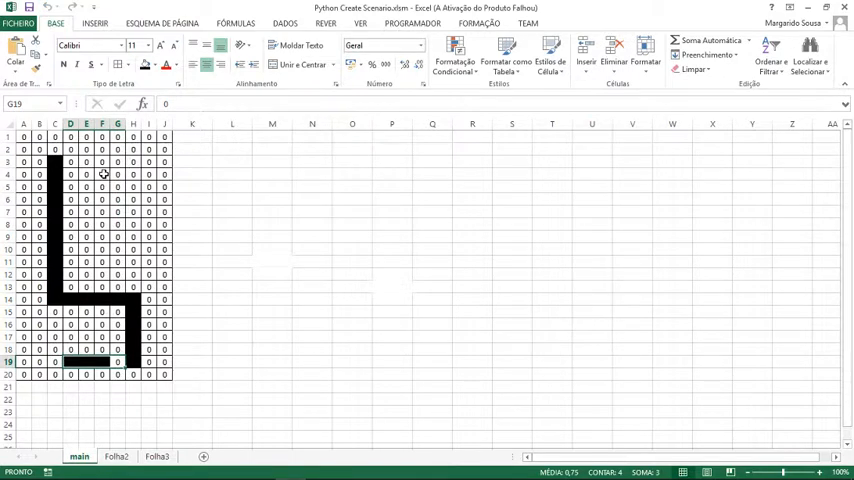
{"action": "mouse_move", "coordinate": [148, 161]}
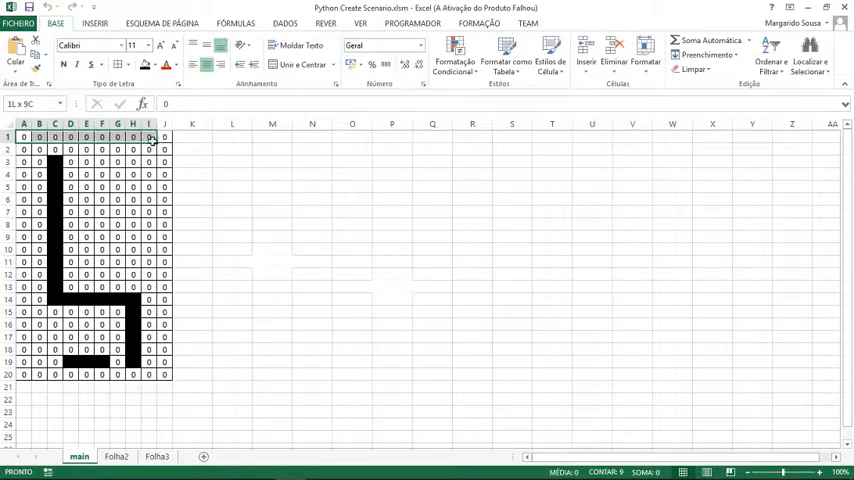
Step: Check wall cell C3 shows 1, then clear the fill across the whole grid
{"action": "left_click", "coordinate": [60, 161]}
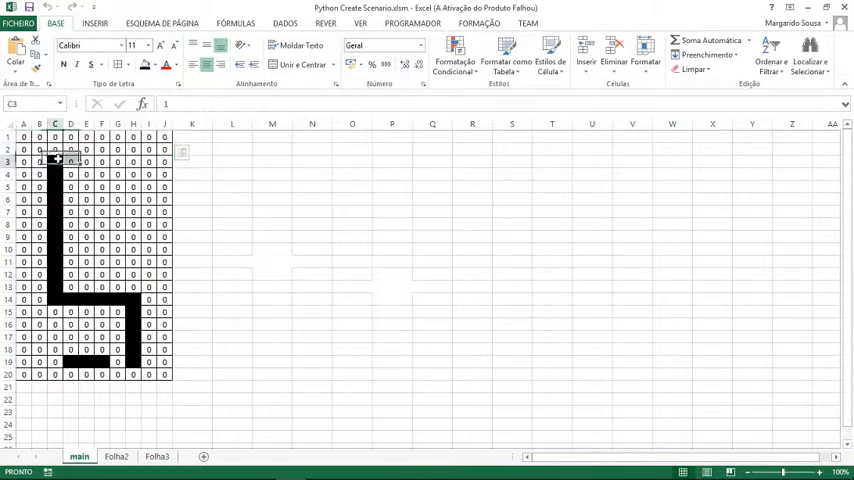
{"action": "left_click_drag", "start_coordinate": [55, 162], "coordinate": [87, 299]}
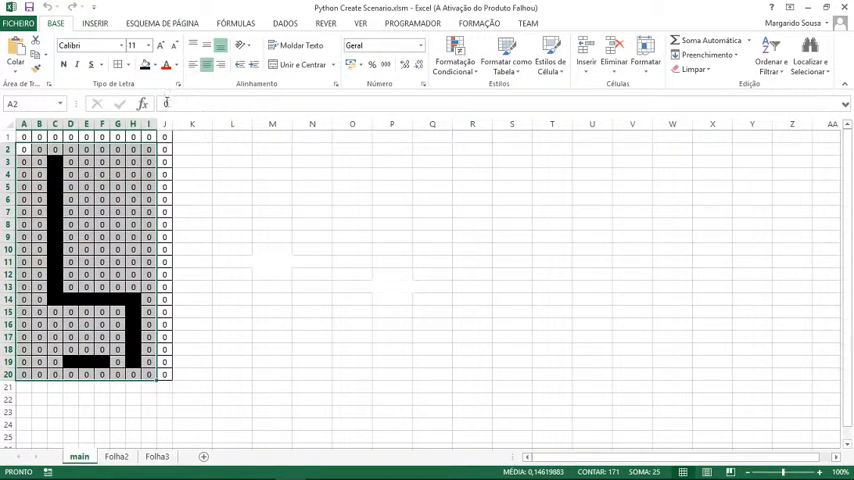
{"action": "left_click", "coordinate": [174, 65]}
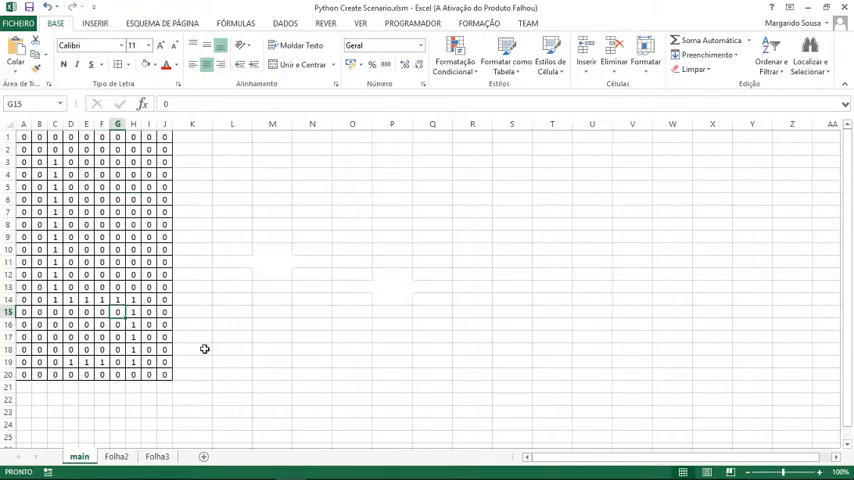
{"action": "mouse_move", "coordinate": [218, 177]}
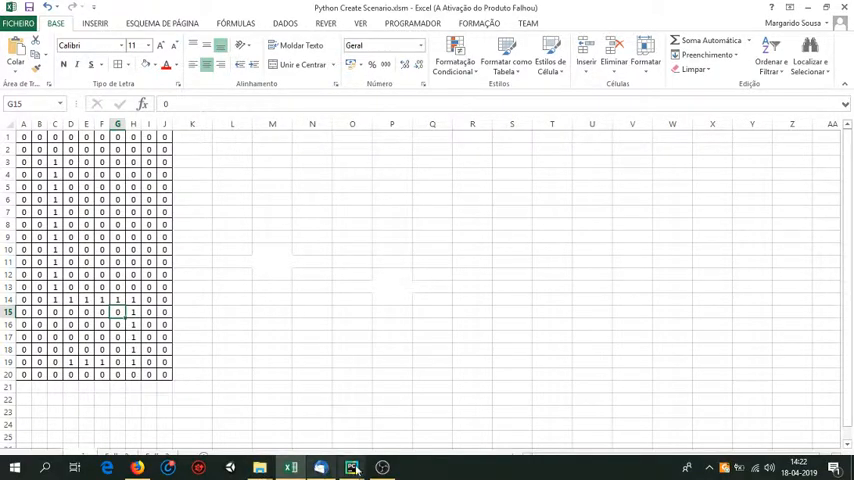
{"action": "mouse_move", "coordinate": [350, 469]}
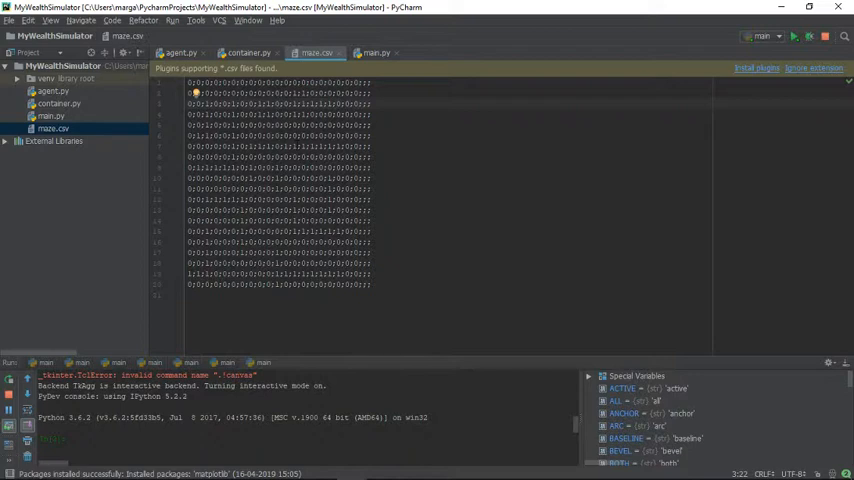
Step: View the maze.csv grid and run main again
{"action": "left_click", "coordinate": [271, 188]}
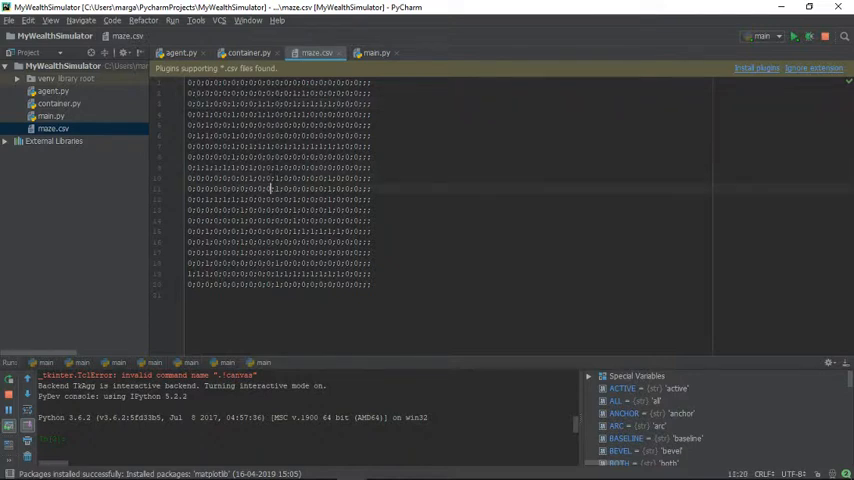
{"action": "left_click", "coordinate": [793, 37]}
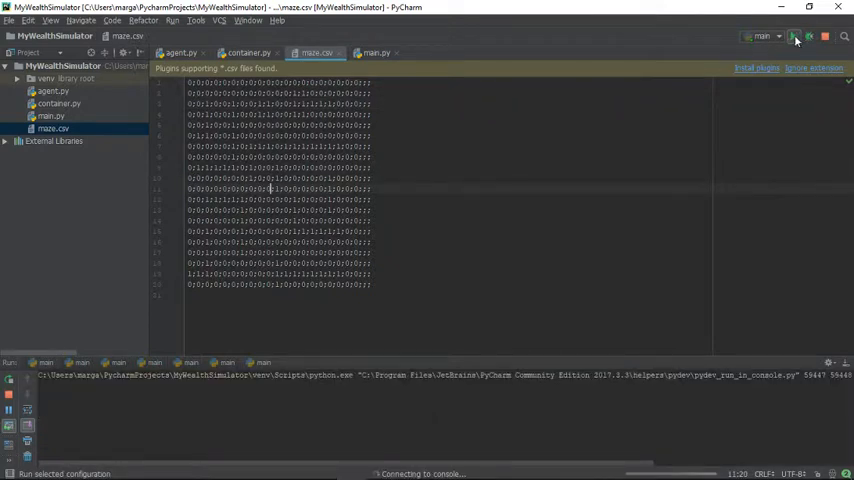
{"action": "left_click", "coordinate": [793, 37]}
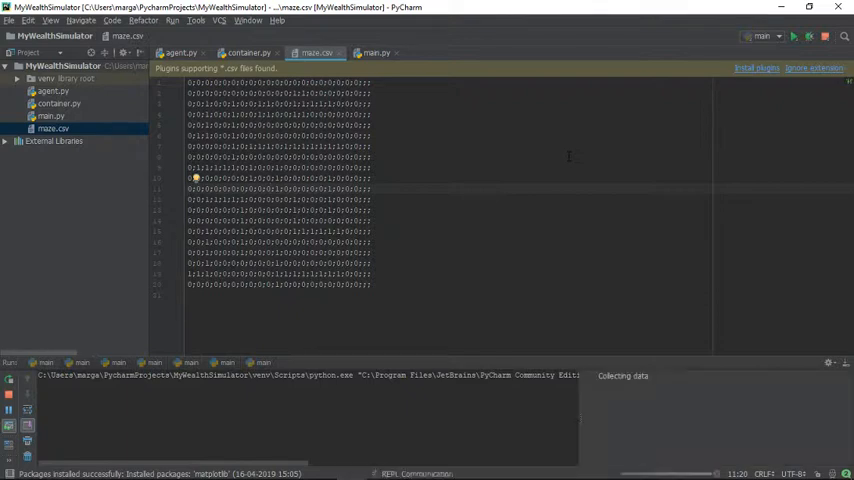